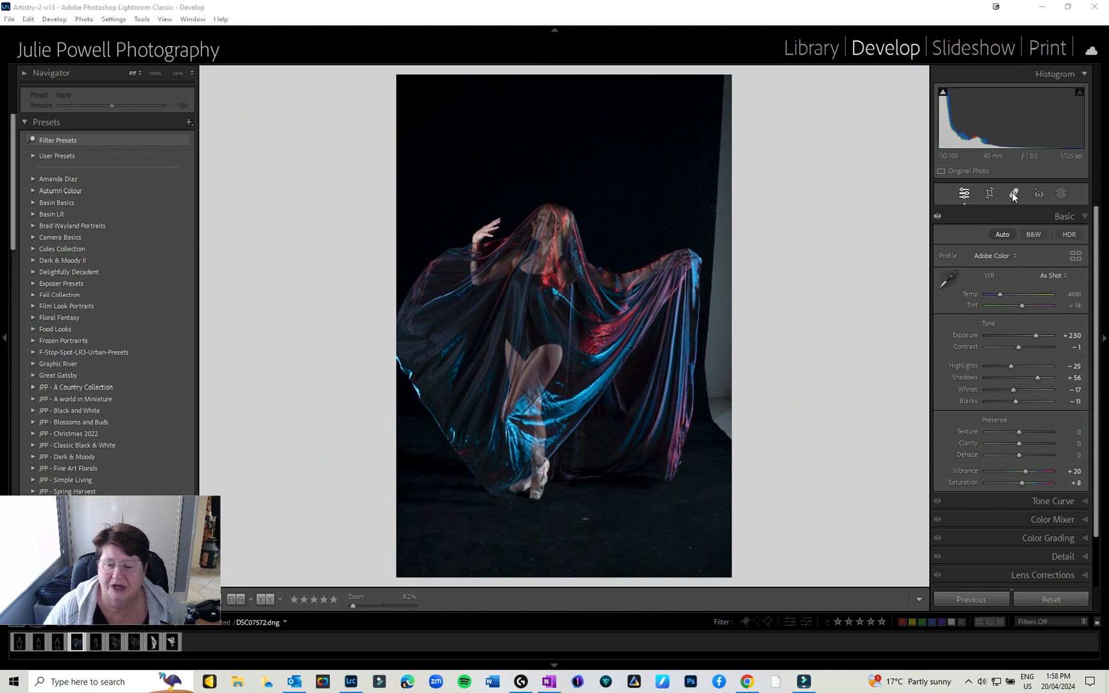
Step: Open the Spot Removal tool to begin healing the right backdrop edge
{"action": "left_click", "coordinate": [1013, 193]}
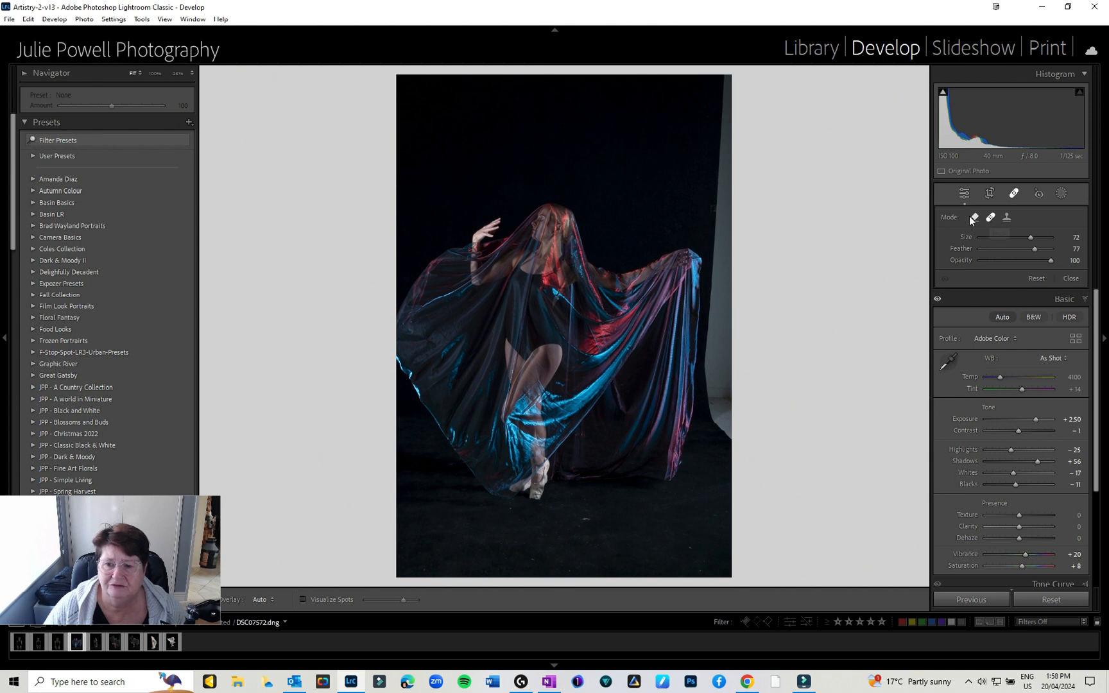
{"action": "mouse_move", "coordinate": [973, 217]}
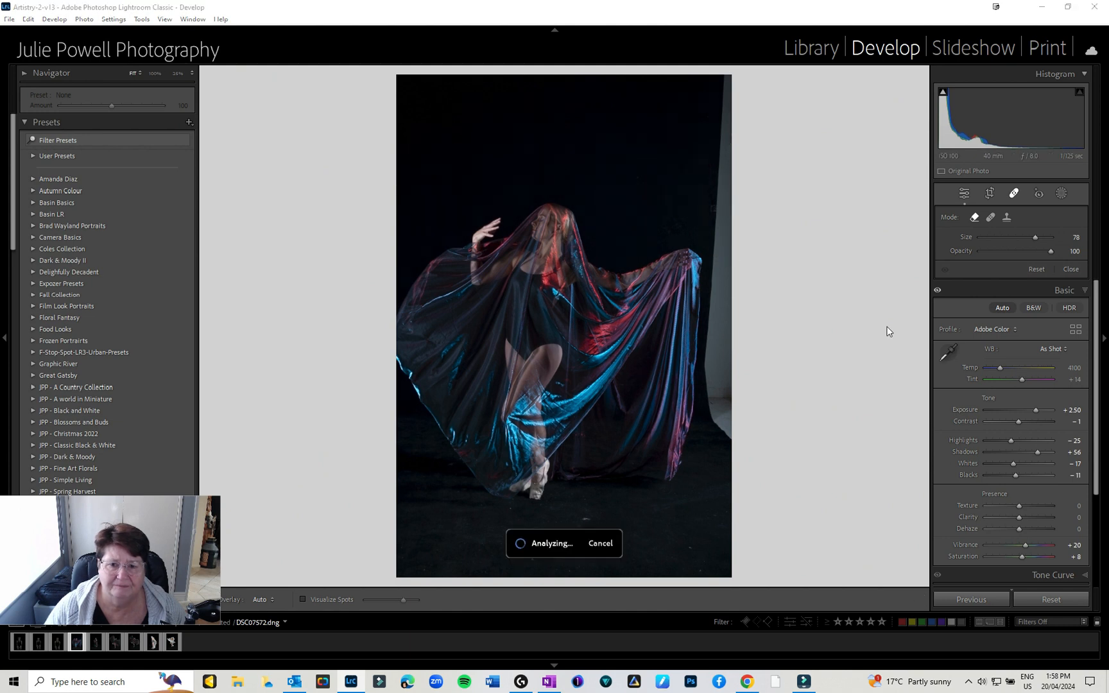
{"action": "mouse_move", "coordinate": [893, 304]}
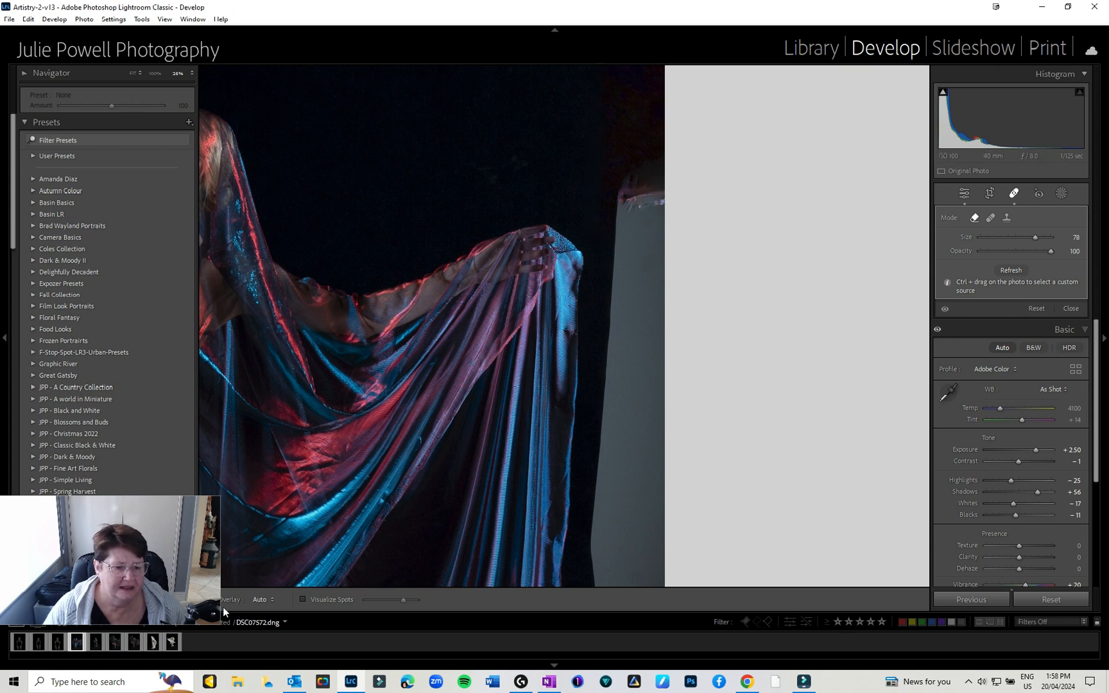
Step: Toggle Visualize Spots and set the spot Tool Overlay to Always
{"action": "left_click", "coordinate": [304, 600]}
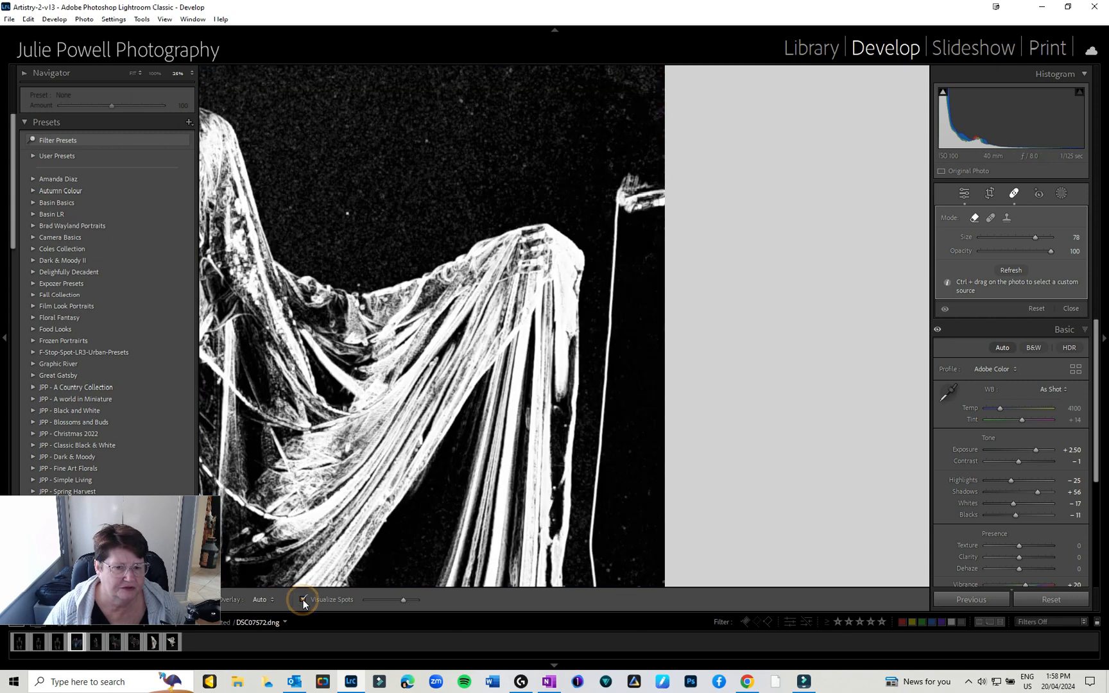
{"action": "left_click", "coordinate": [262, 600]}
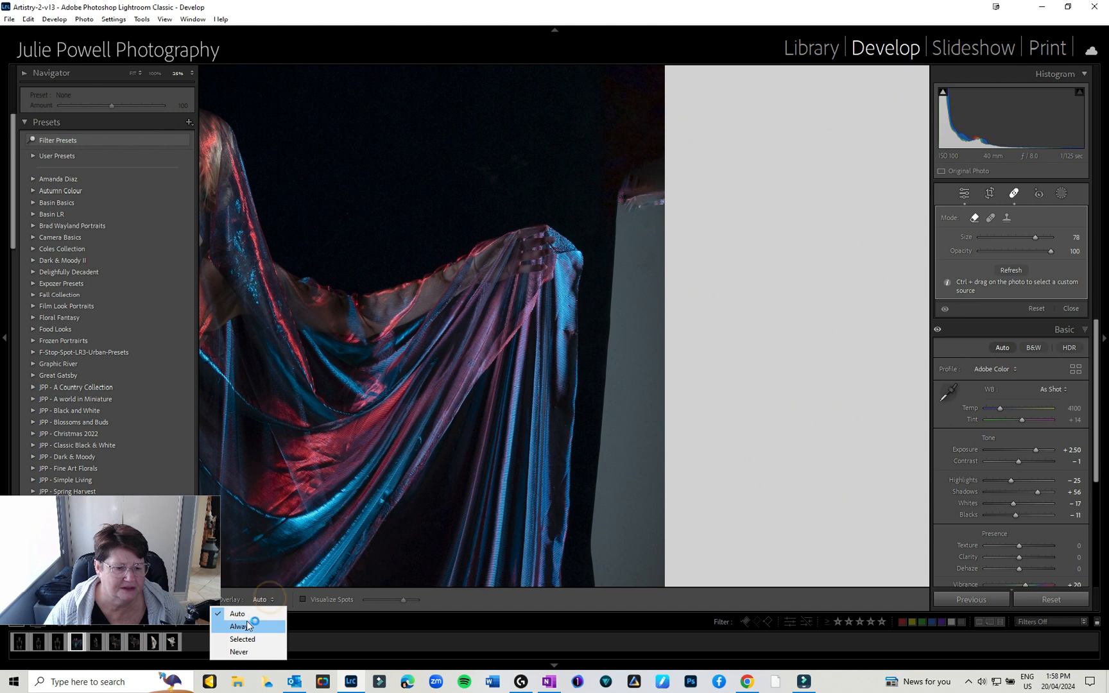
{"action": "left_click", "coordinate": [240, 627]}
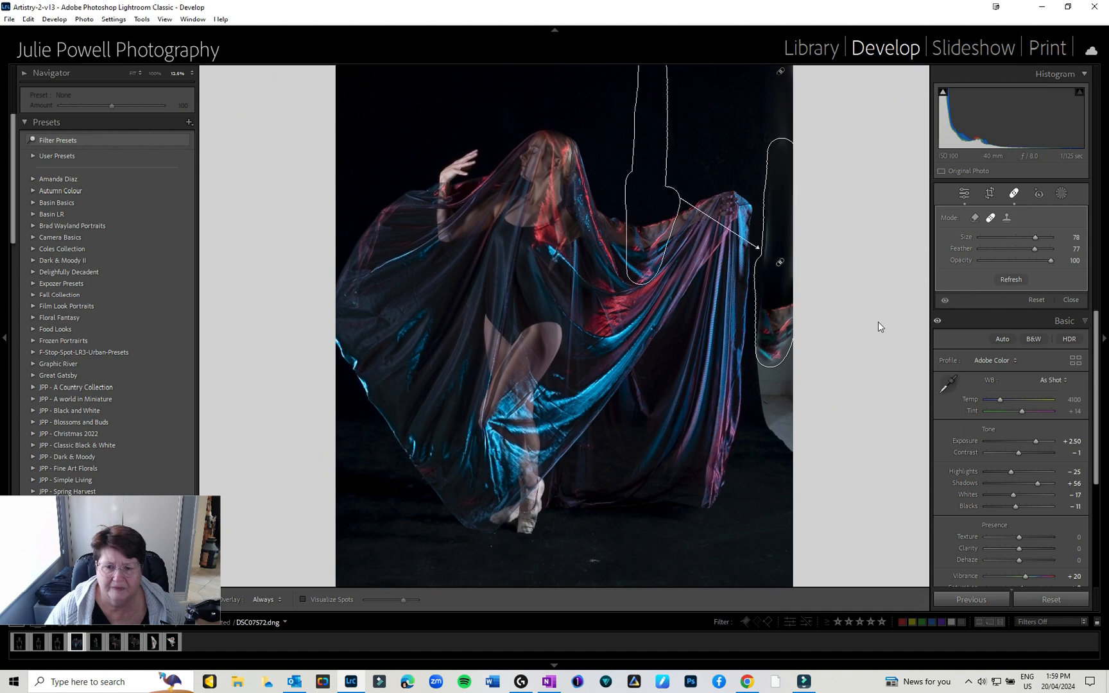
{"action": "mouse_move", "coordinate": [653, 231]}
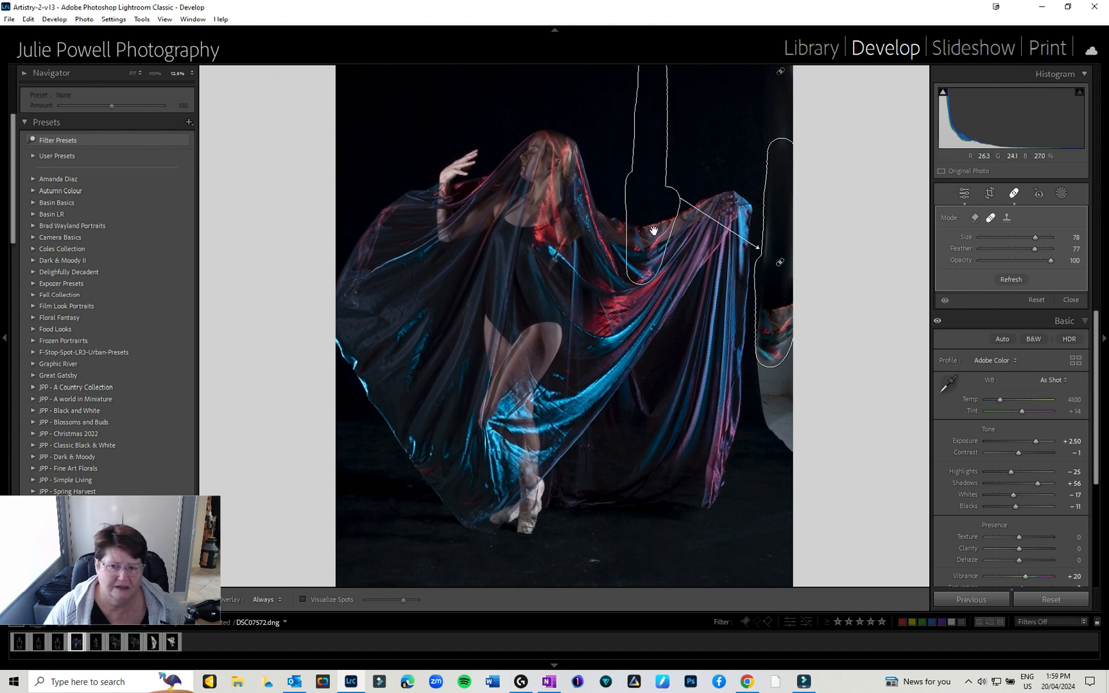
Step: Add another heal spot over the remaining light backdrop edge
{"action": "left_click", "coordinate": [642, 206]}
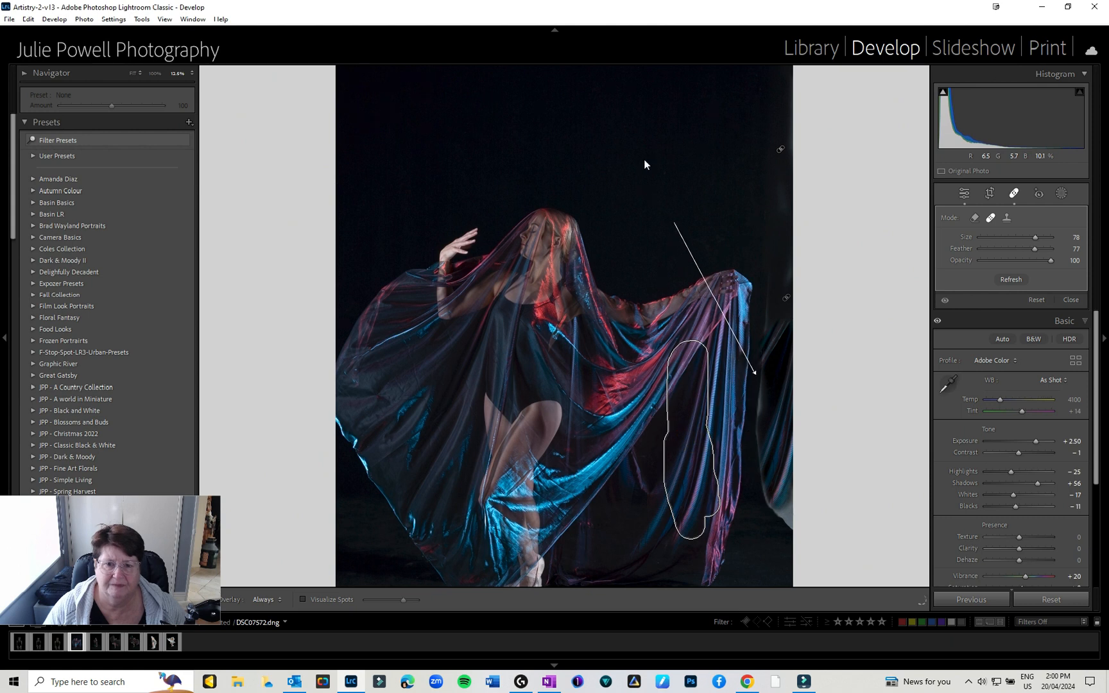
{"action": "mouse_move", "coordinate": [644, 159]}
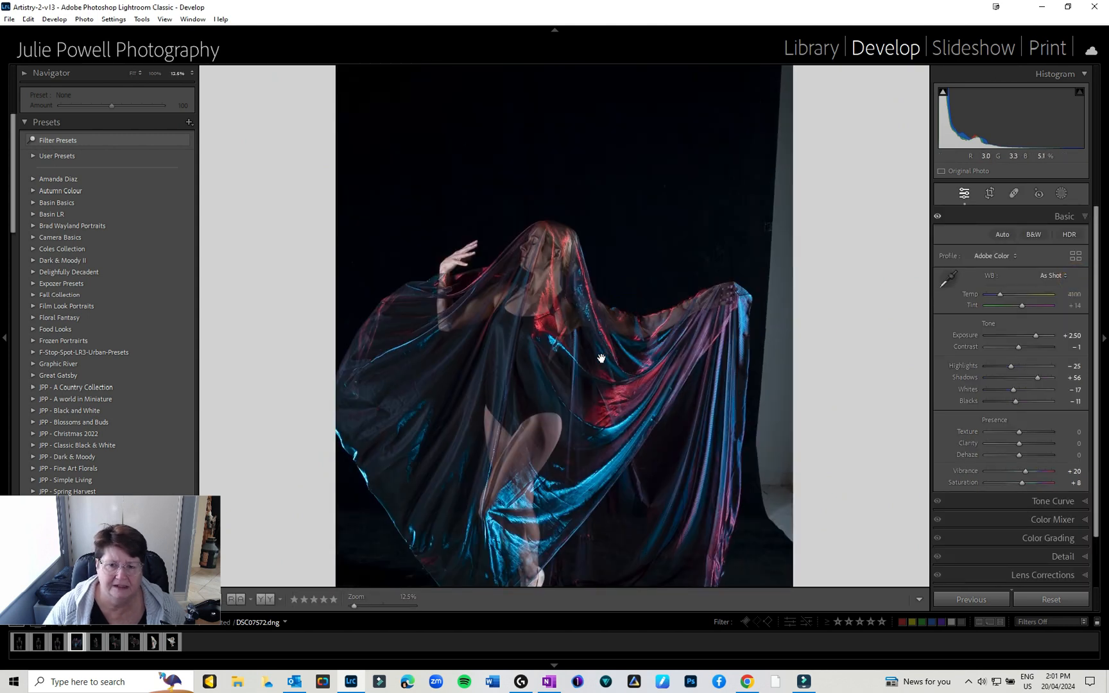
Step: Send the dancer photo to Adobe Photoshop 2024 via Edit In
{"action": "right_click", "coordinate": [601, 357]}
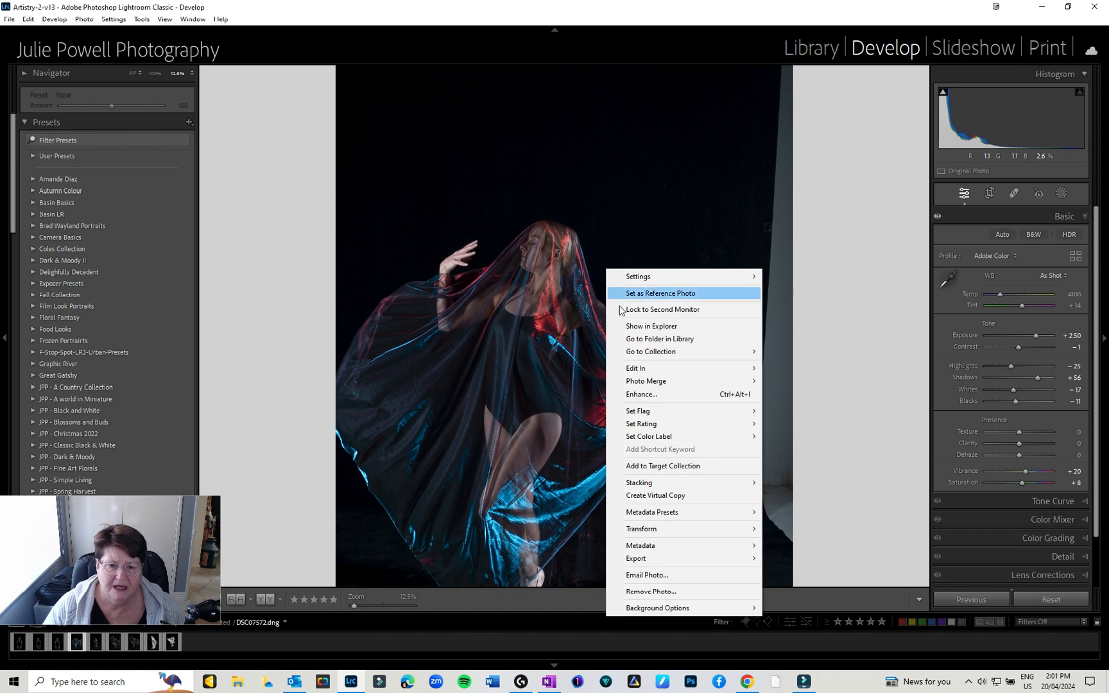
{"action": "mouse_move", "coordinate": [636, 368]}
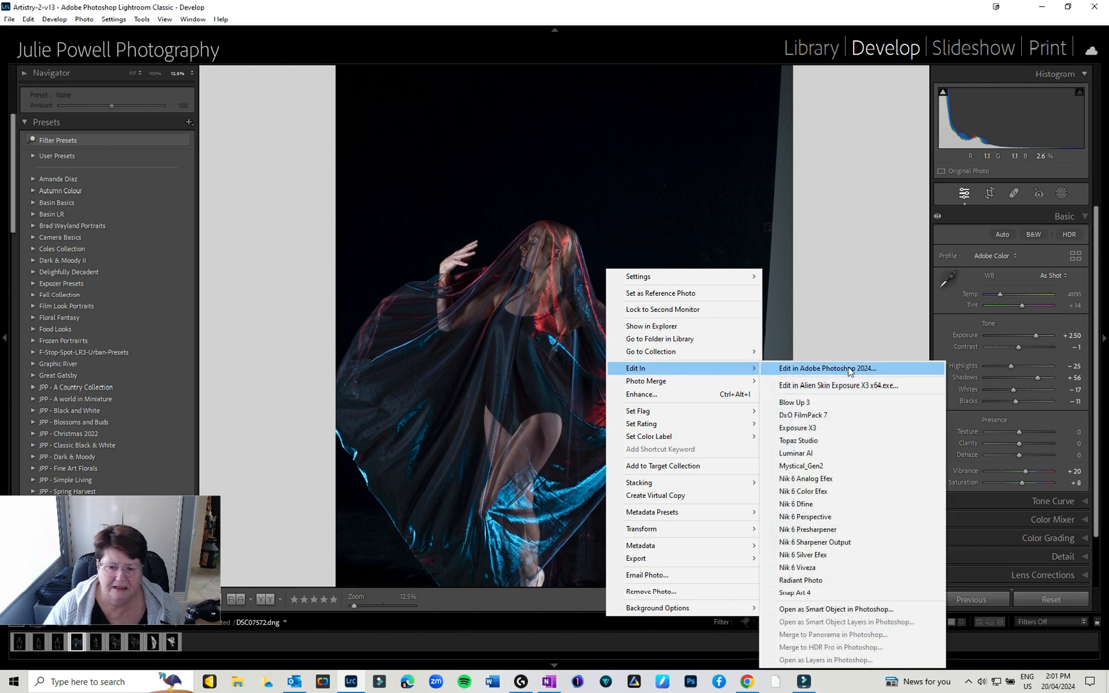
{"action": "left_click", "coordinate": [825, 368]}
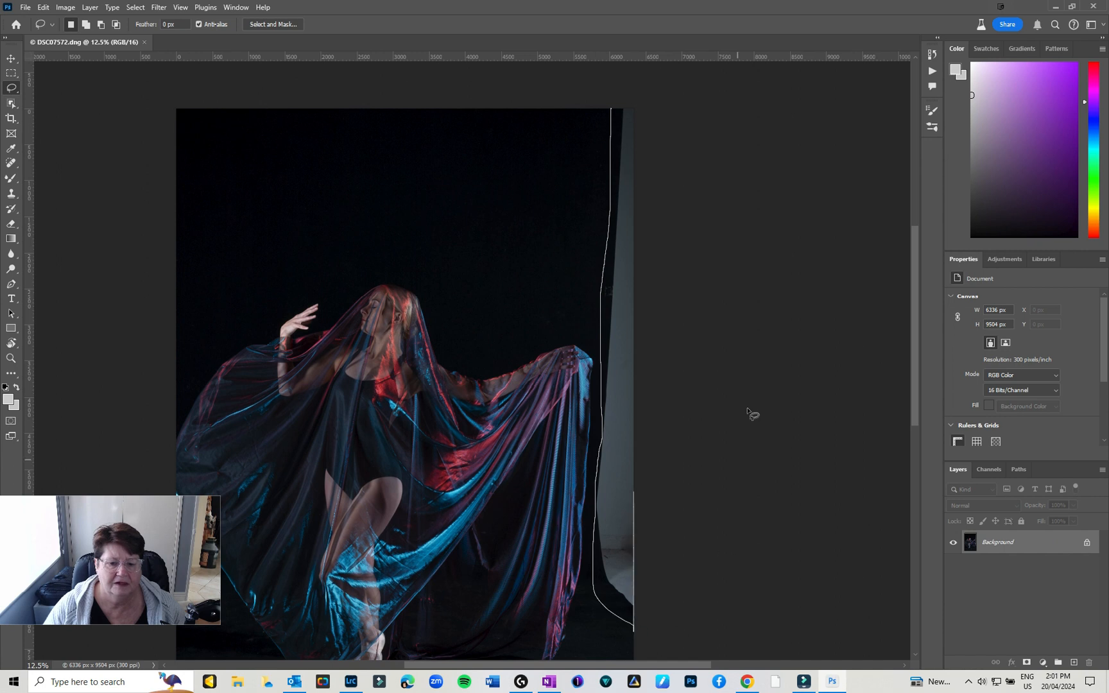
Step: Close the lasso outline around the right-edge backdrop strip into an active selection
{"action": "left_click", "coordinate": [608, 276]}
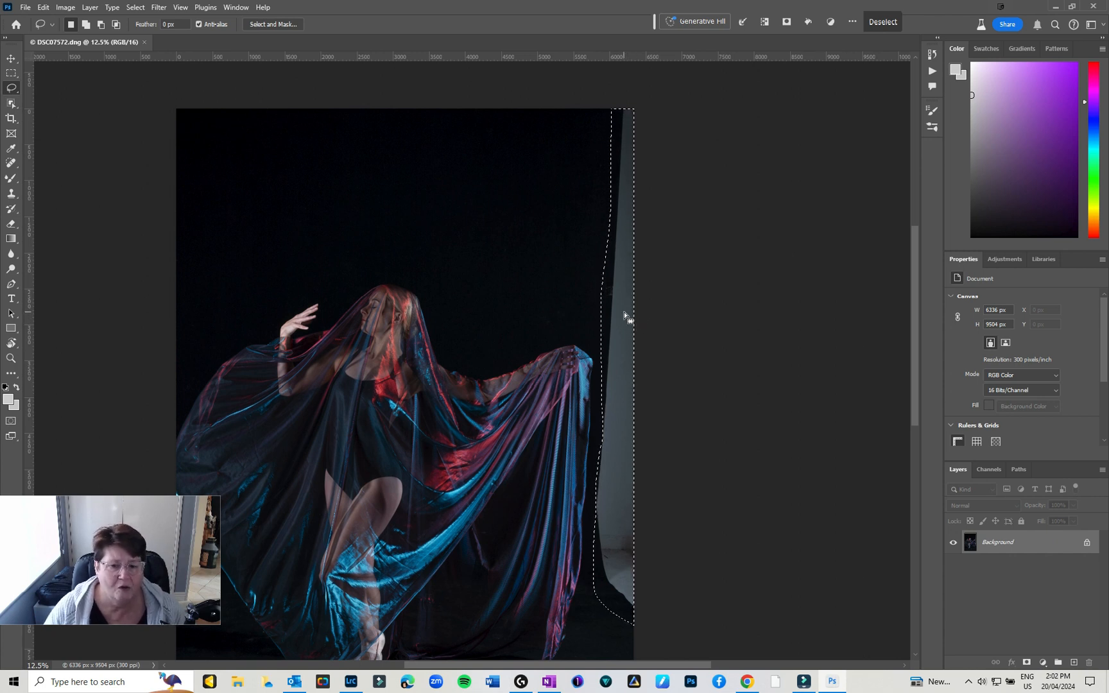
{"action": "right_click", "coordinate": [626, 315]}
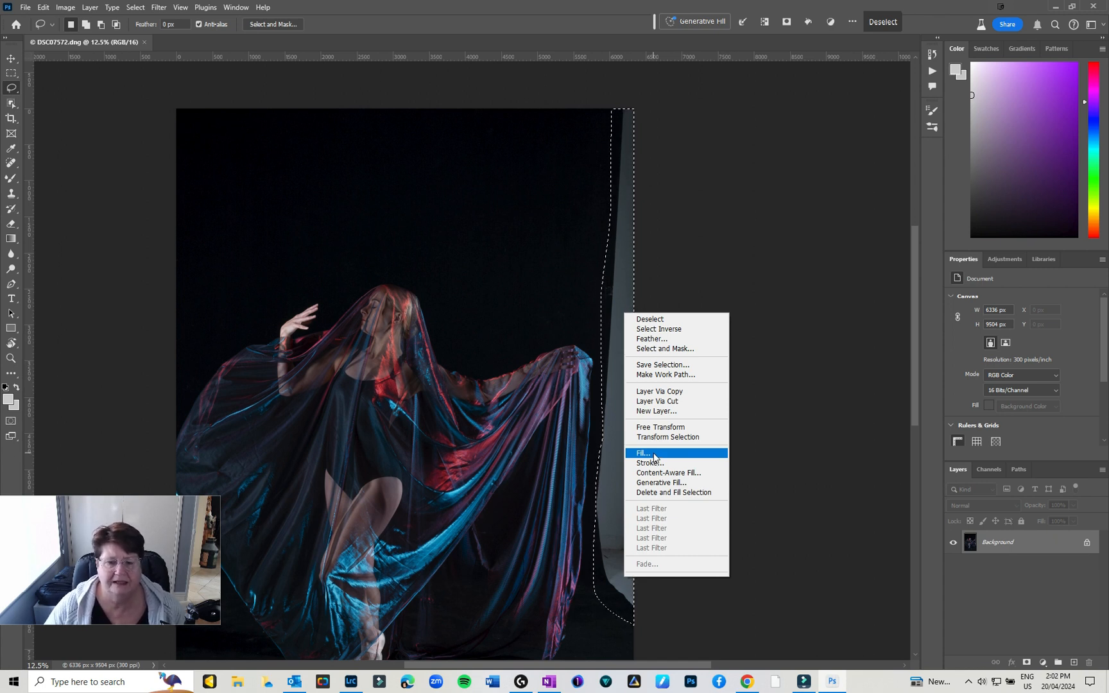
Step: Fill the selected strip with Content-Aware contents
{"action": "left_click", "coordinate": [643, 452]}
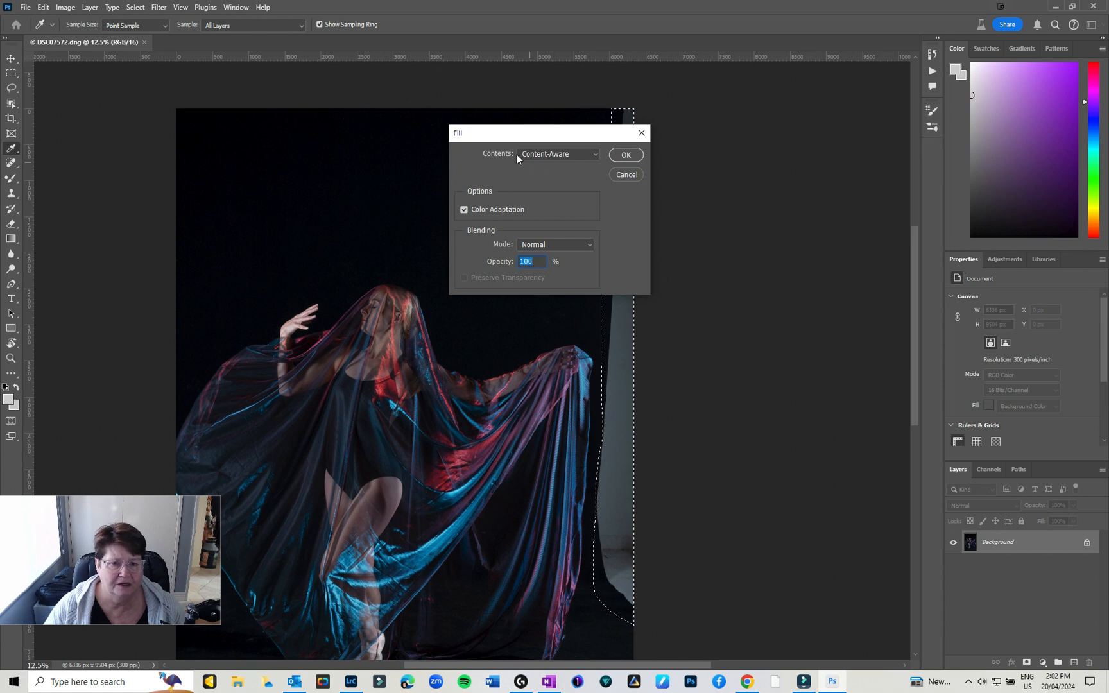
{"action": "left_click", "coordinate": [624, 155]}
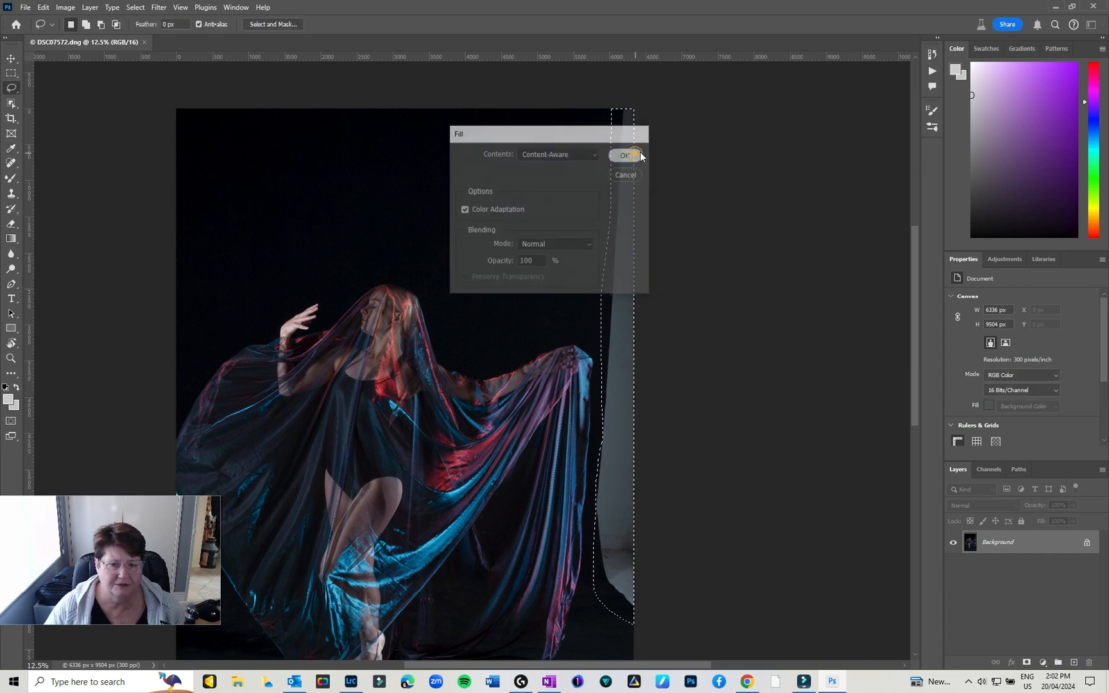
{"action": "left_click", "coordinate": [623, 155]}
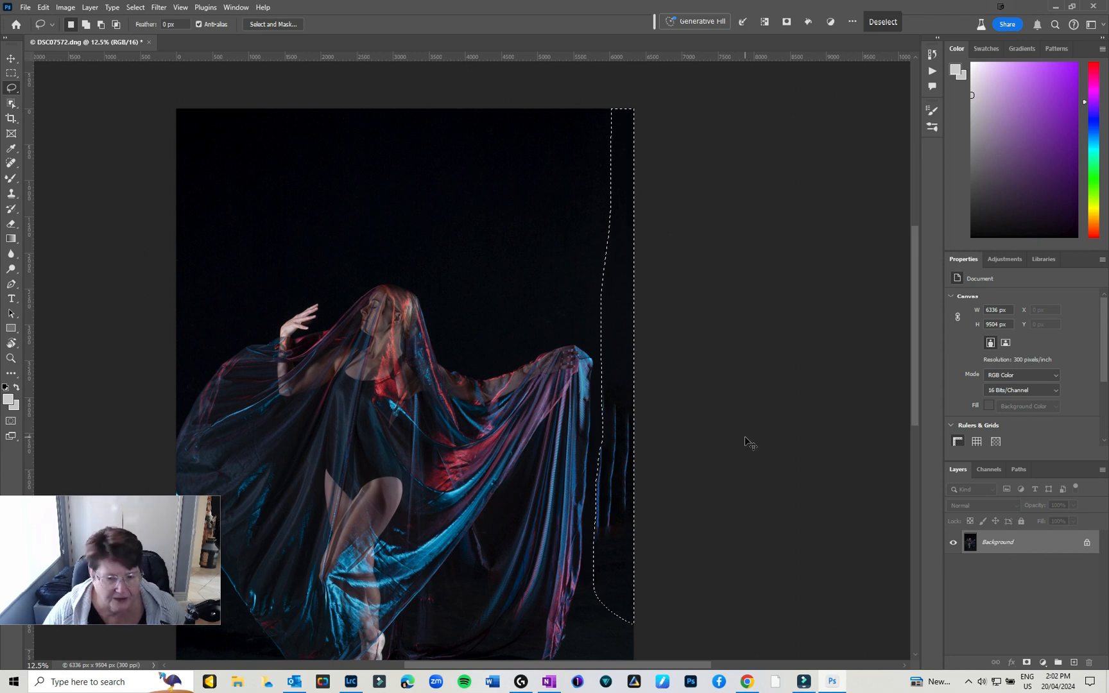
Step: Open Content-Aware Fill and exclude the dancer's head and fabric from sampling
{"action": "right_click", "coordinate": [629, 279]}
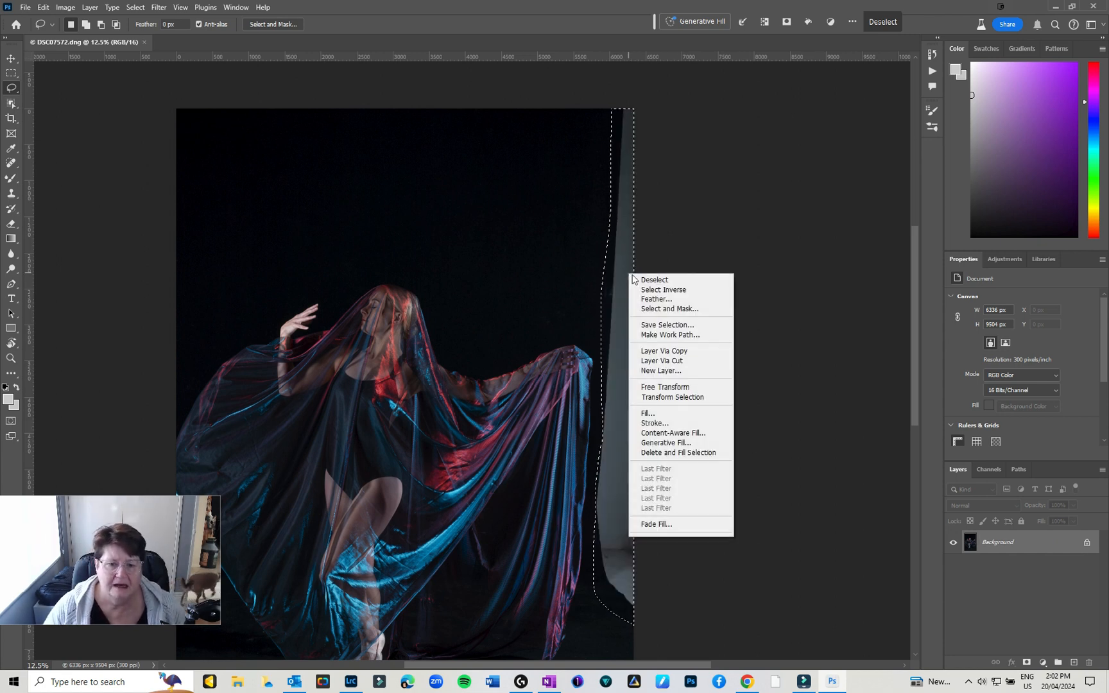
{"action": "mouse_move", "coordinate": [673, 431]}
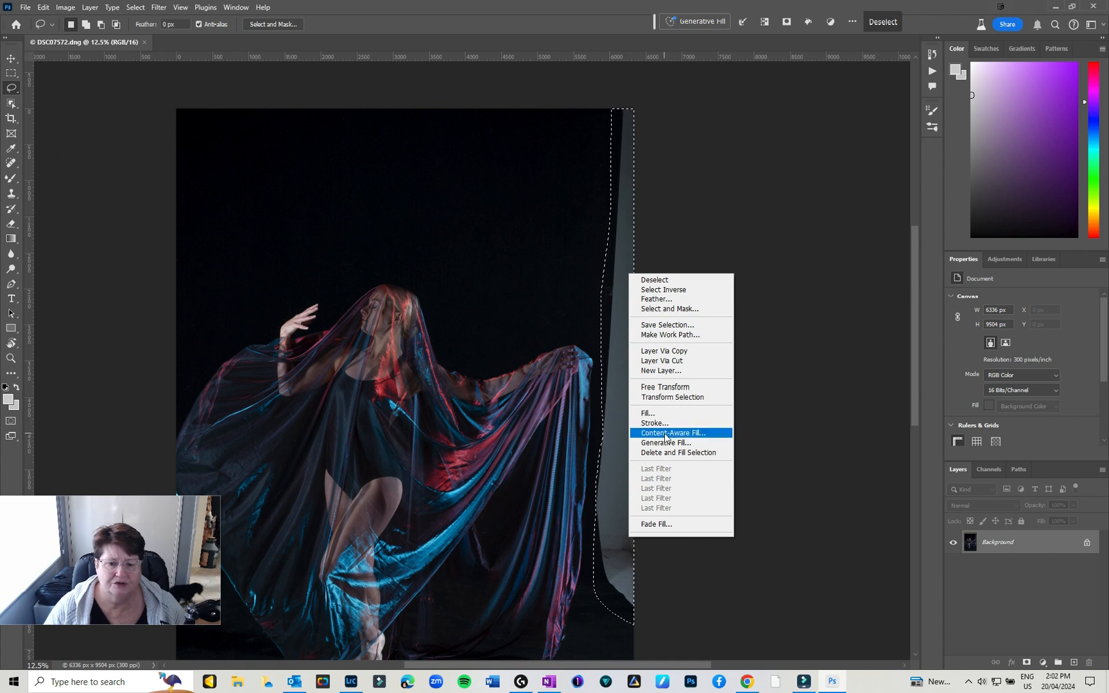
{"action": "left_click", "coordinate": [672, 432]}
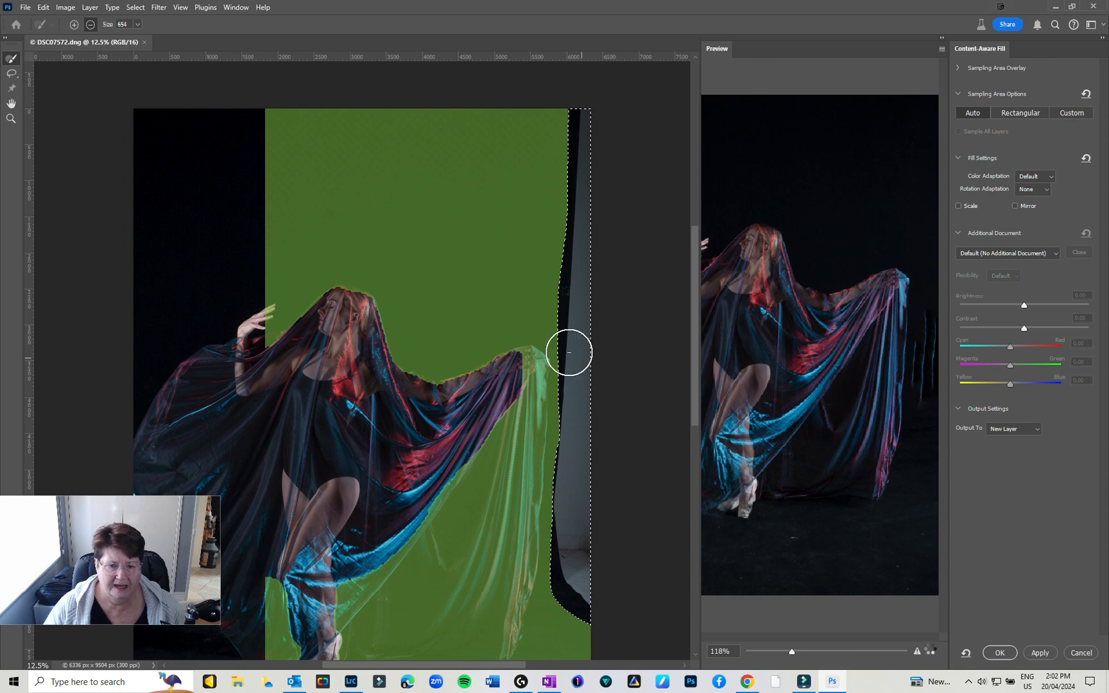
{"action": "mouse_move", "coordinate": [472, 253]}
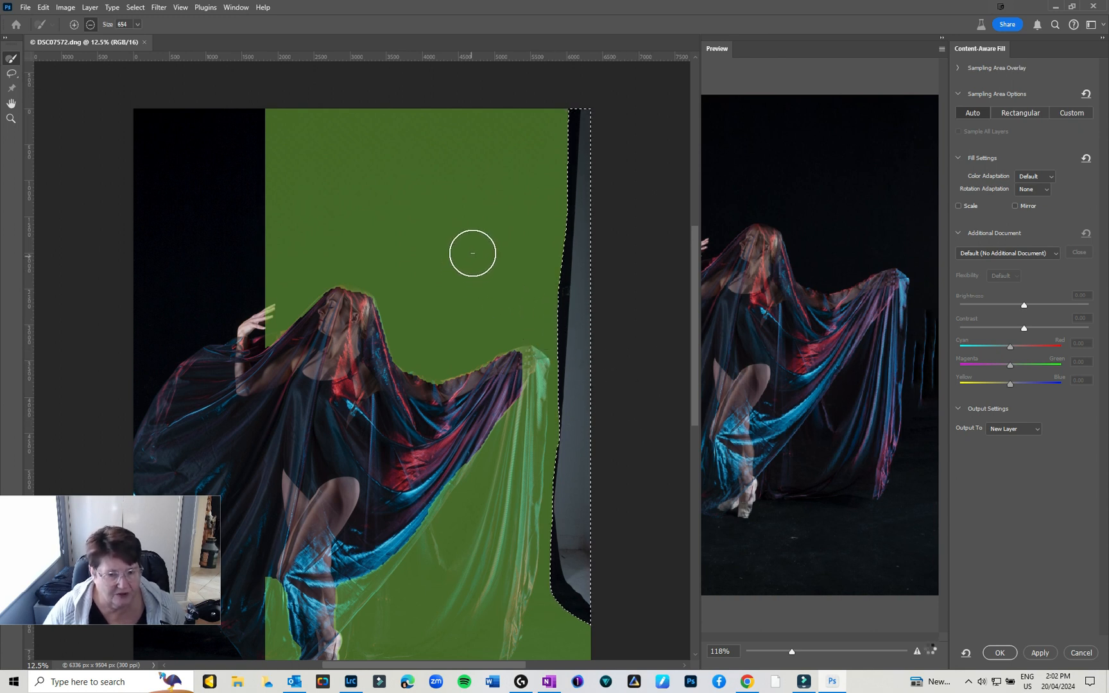
{"action": "left_click_drag", "start_coordinate": [472, 254], "coordinate": [242, 362]}
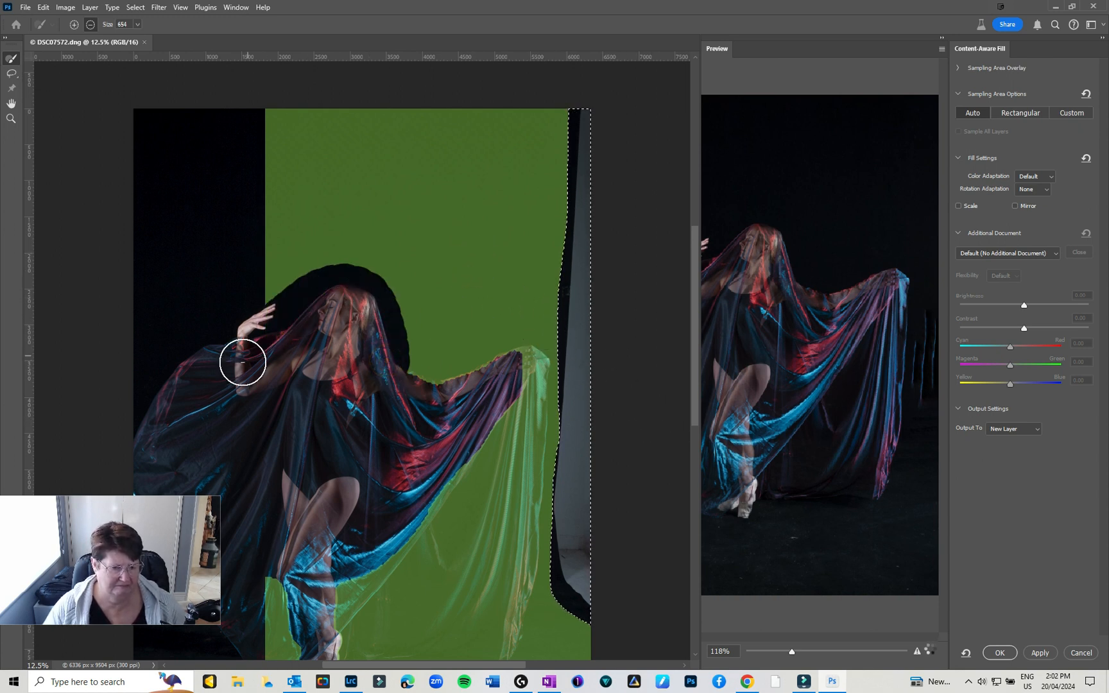
{"action": "left_click_drag", "start_coordinate": [242, 362], "coordinate": [525, 361]}
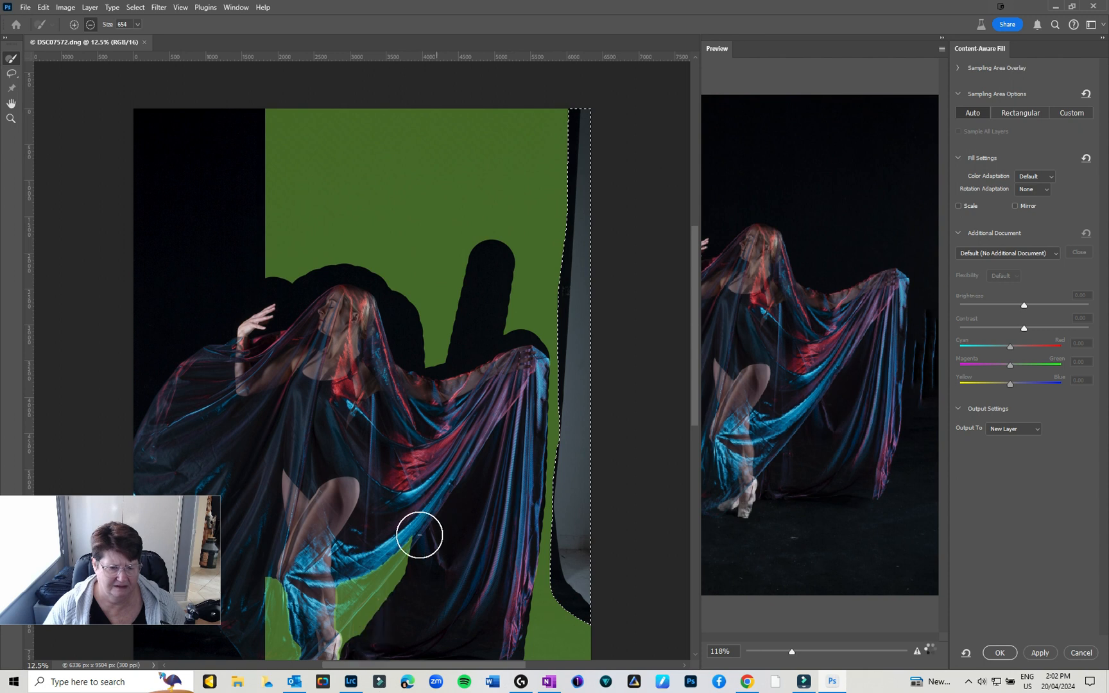
{"action": "left_click_drag", "start_coordinate": [419, 534], "coordinate": [295, 650]}
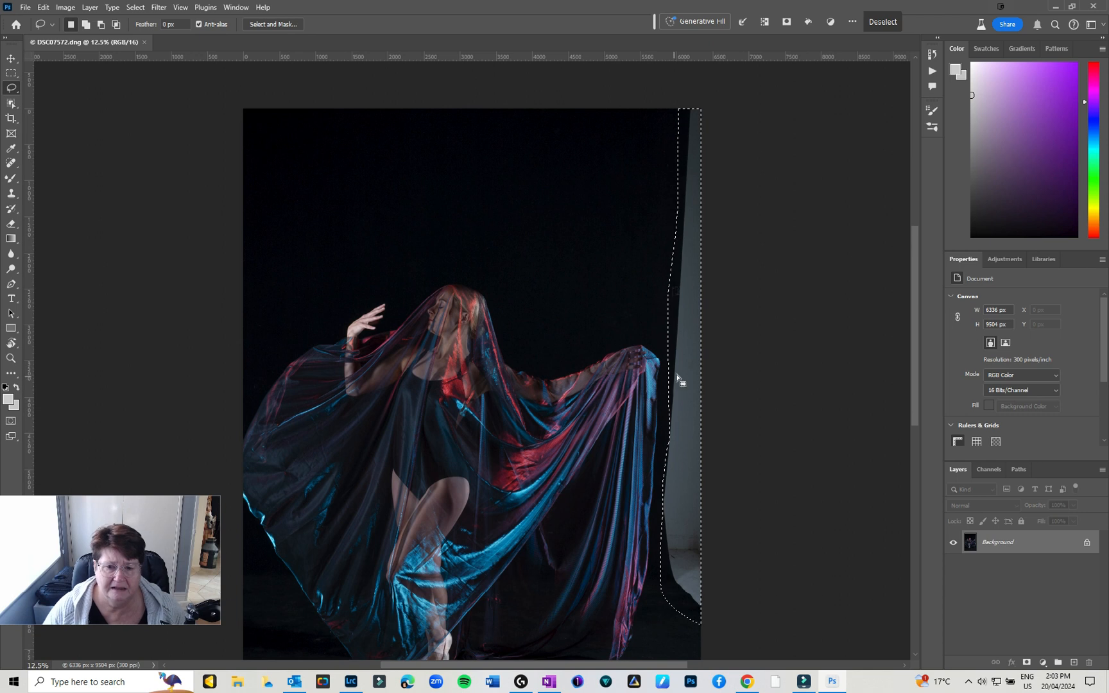
{"action": "right_click", "coordinate": [675, 379]}
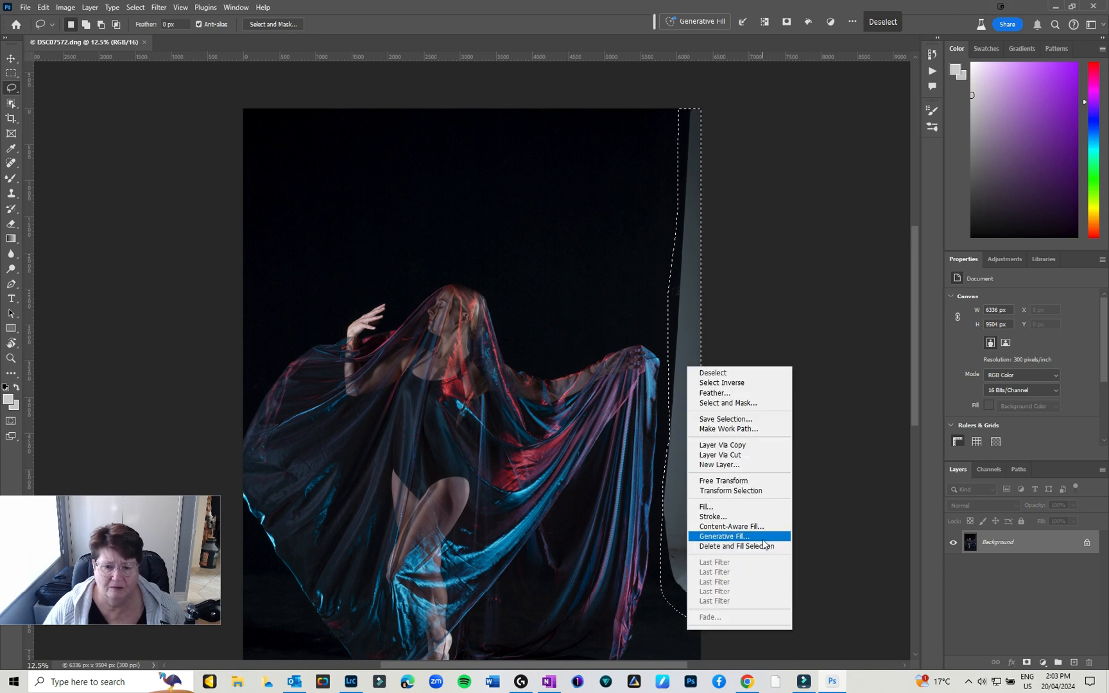
{"action": "left_click", "coordinate": [722, 536]}
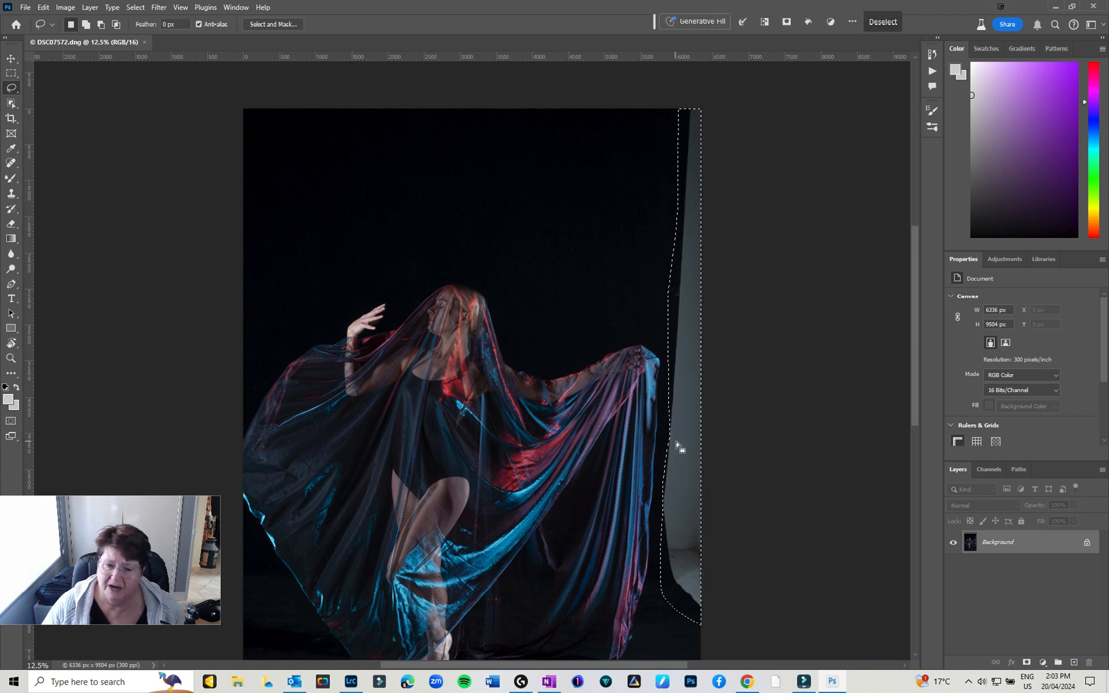
Step: Run Generative Fill on the selected strip with the prompt 'black'
{"action": "right_click", "coordinate": [677, 445]}
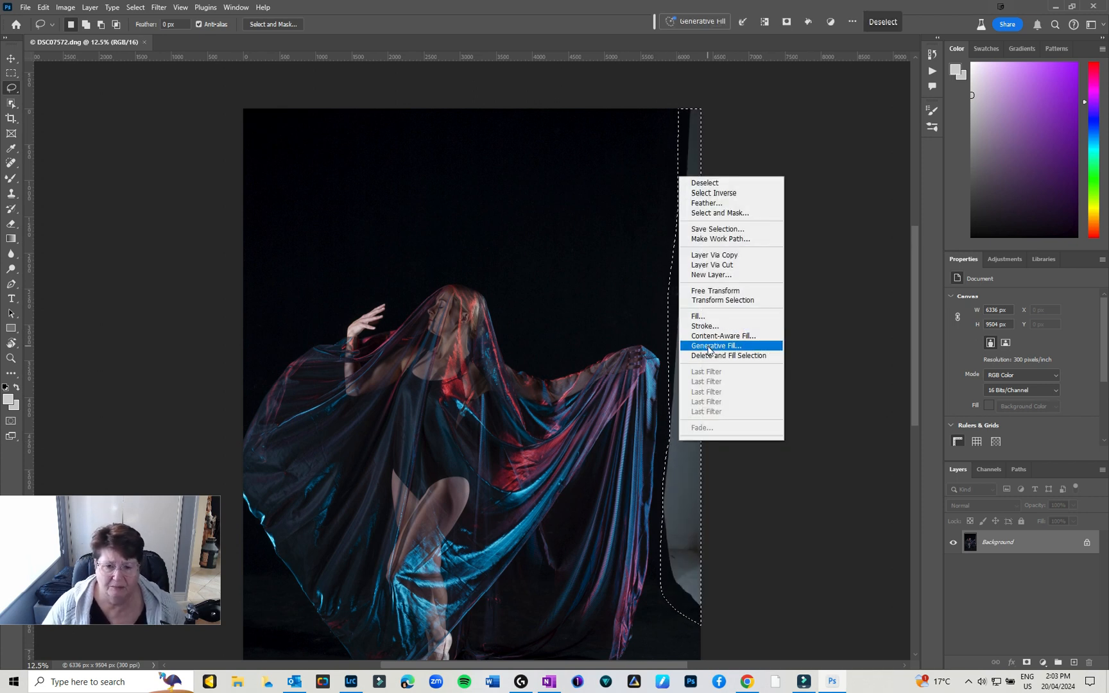
{"action": "left_click", "coordinate": [715, 346]}
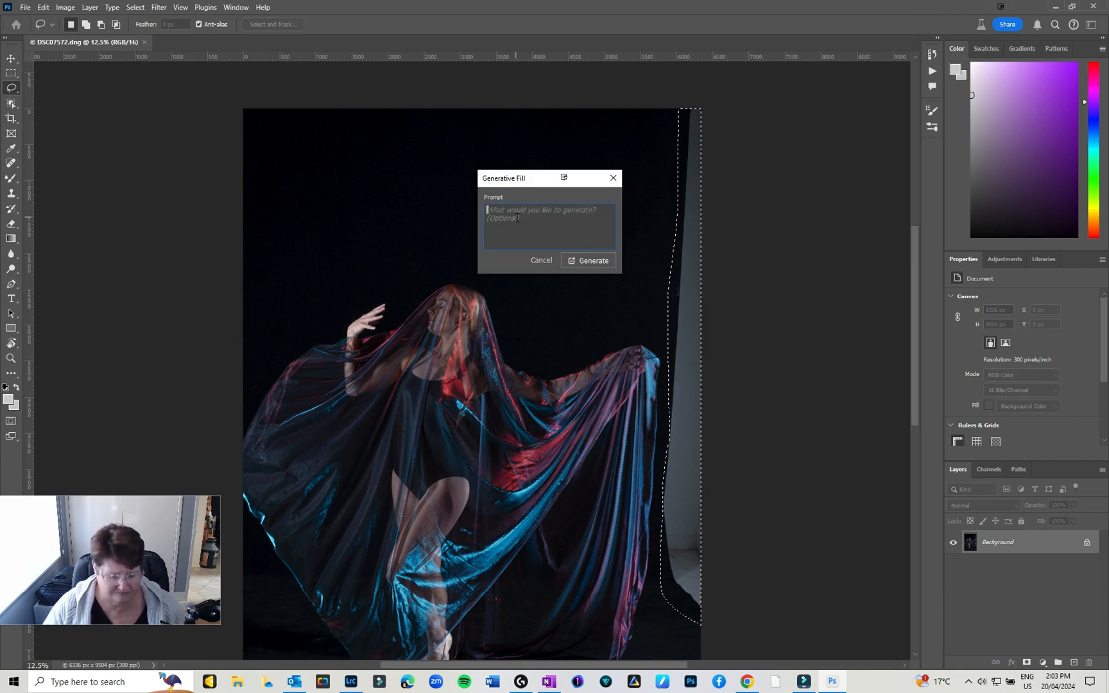
{"action": "type", "text": "black"}
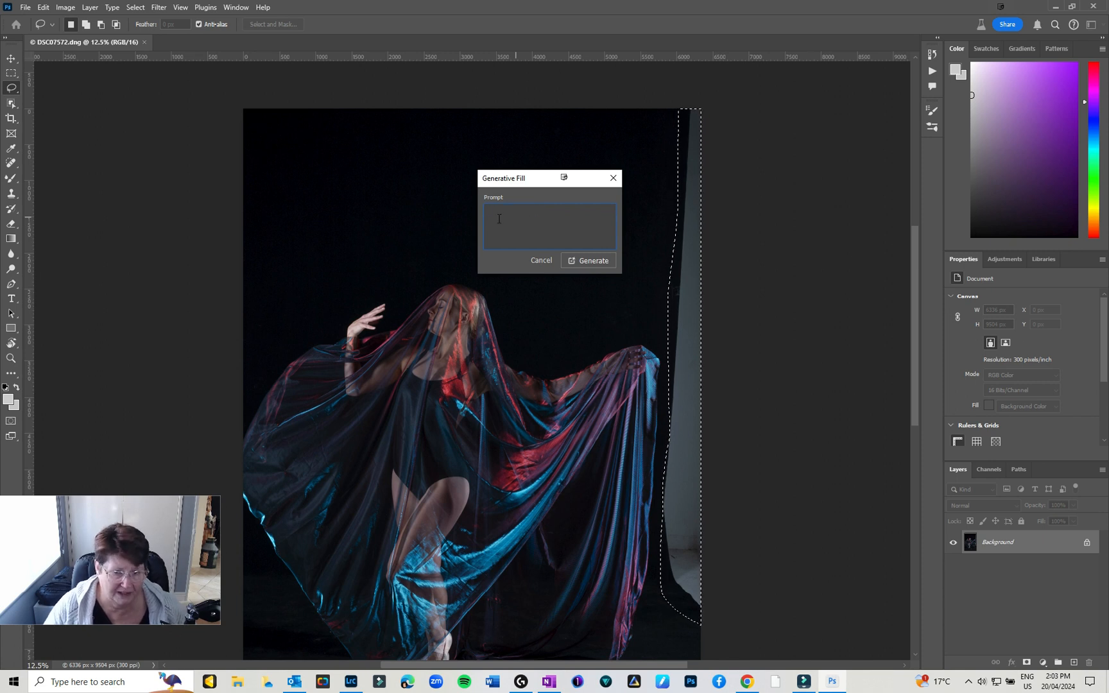
{"action": "left_click", "coordinate": [588, 261]}
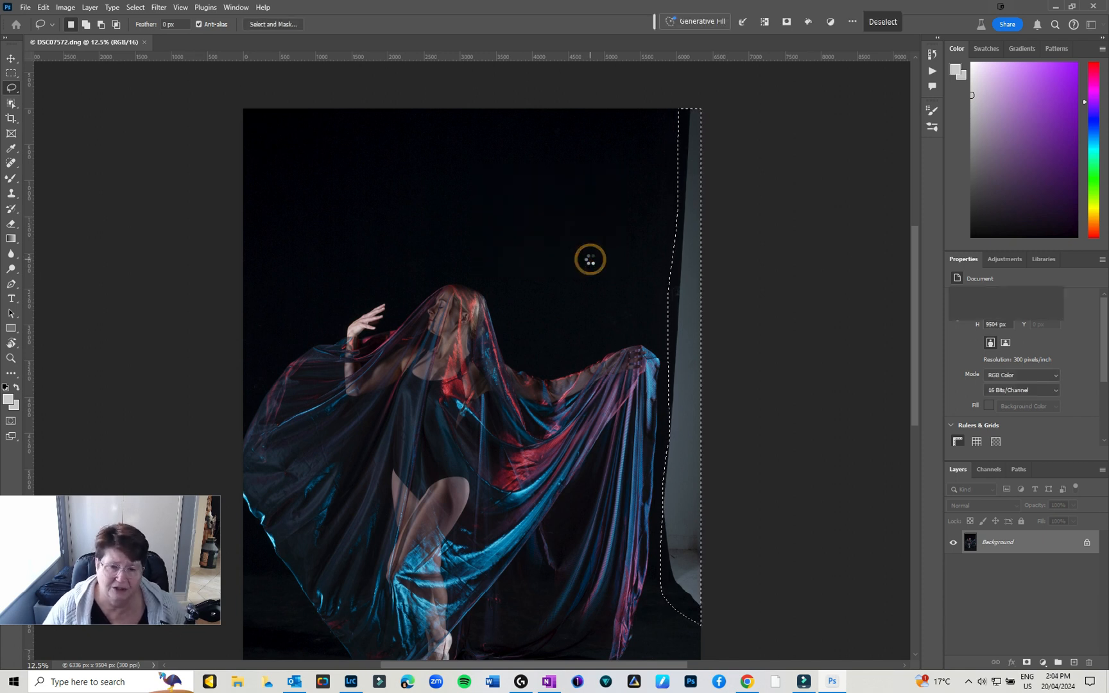
{"action": "left_click", "coordinate": [699, 22]}
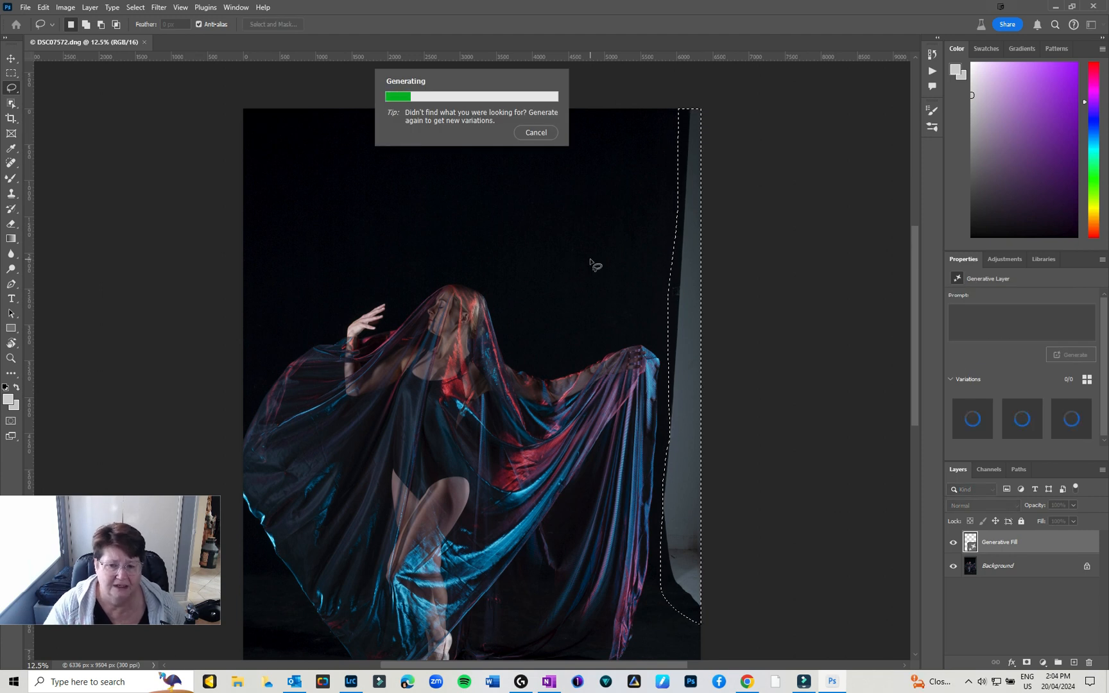